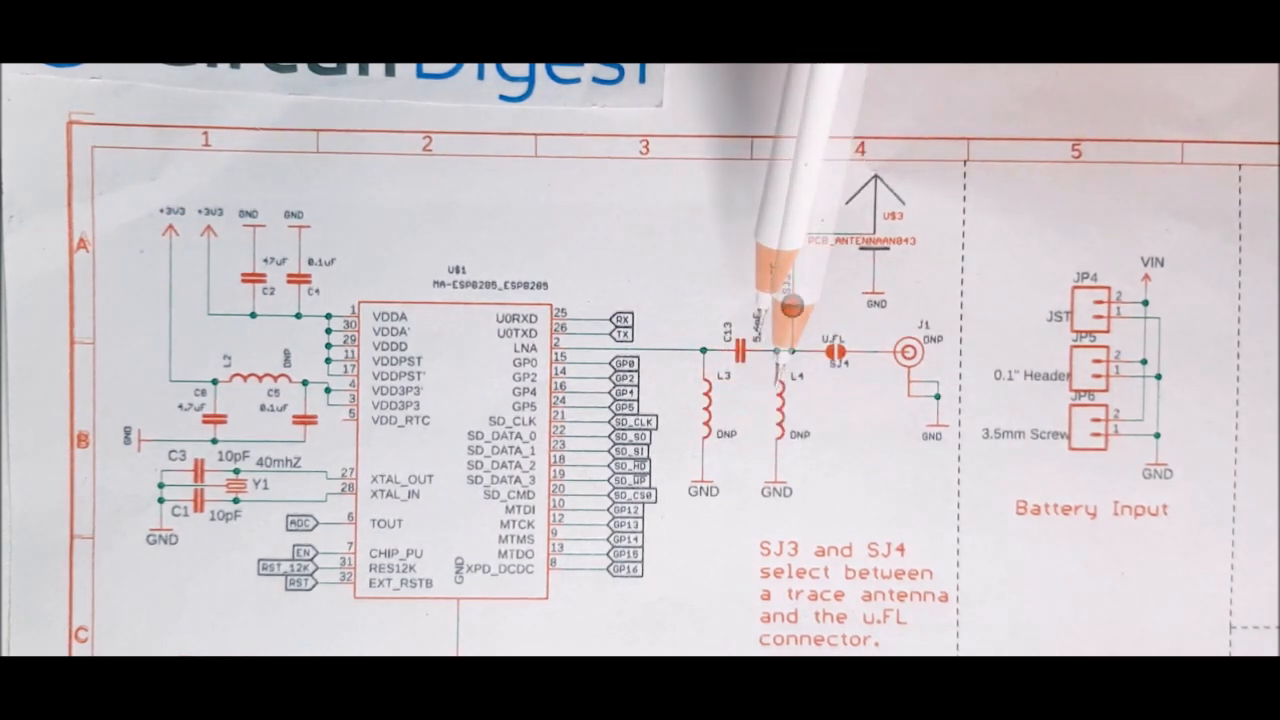
mouse_move(780, 310)
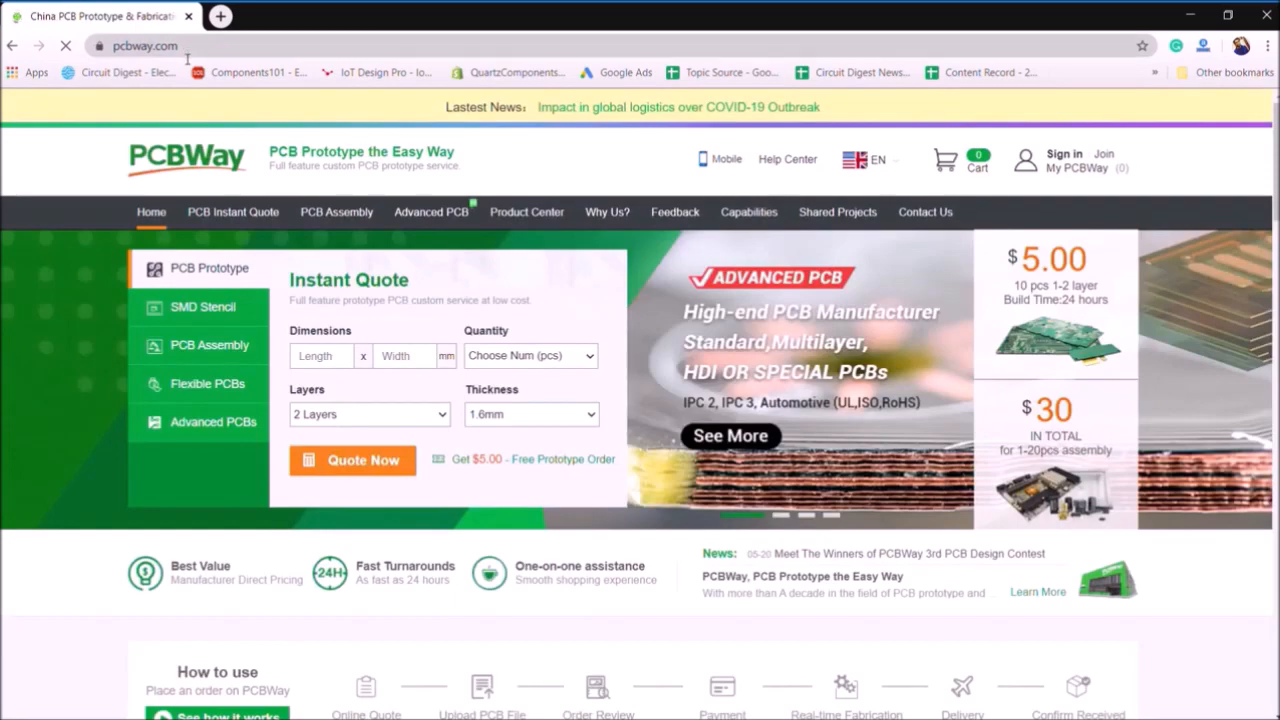
Enter a 50 x 50 mm board size and choose a quantity of 5 boards.
scroll("down", 3)
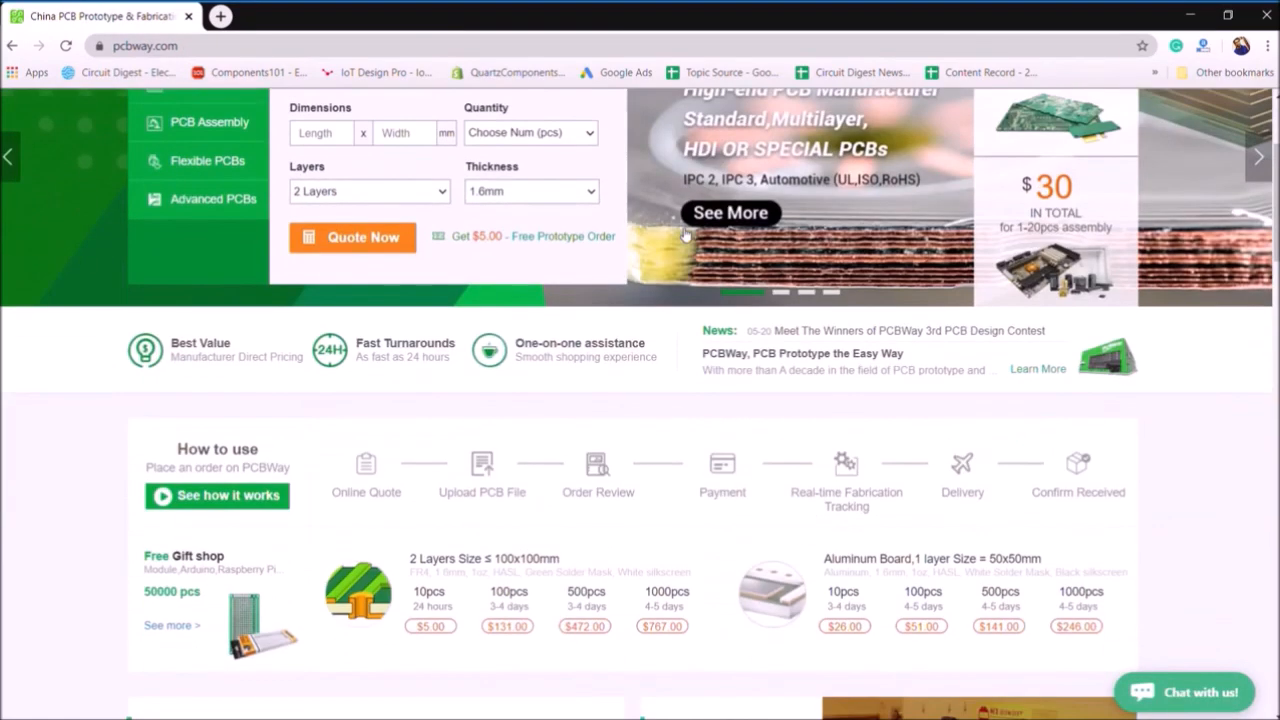
scroll("down", 3)
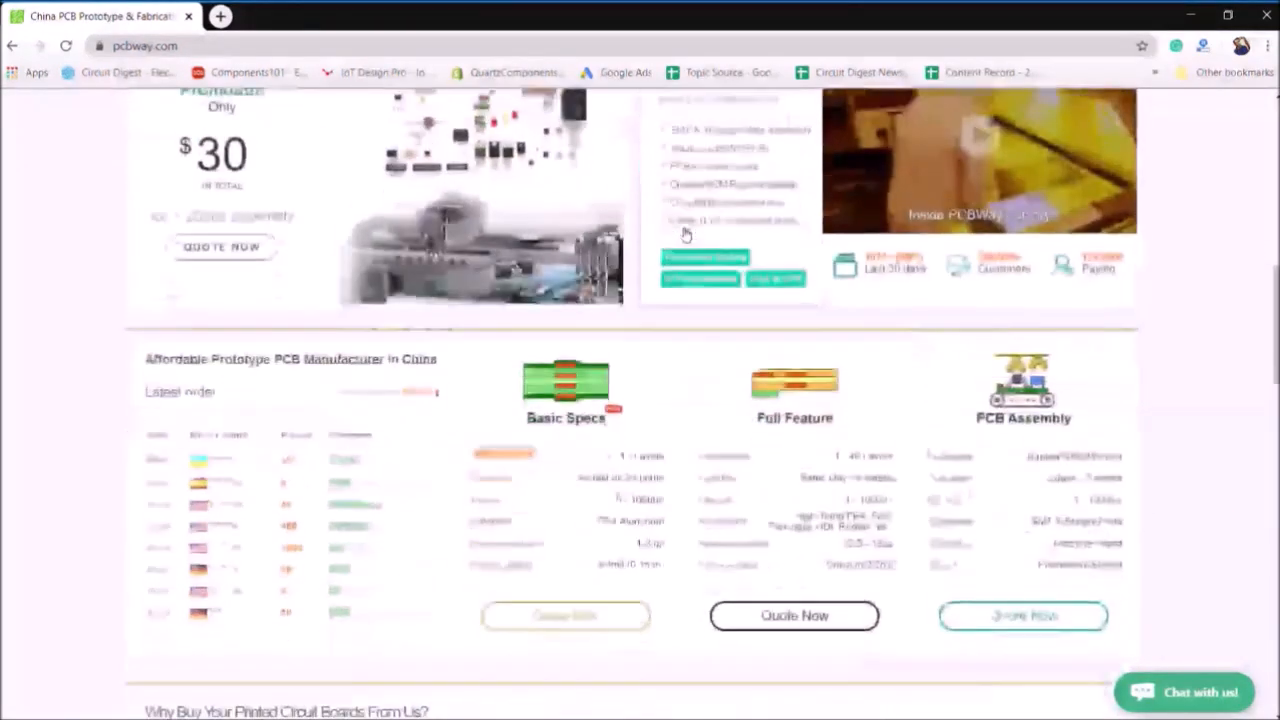
scroll("down", 3)
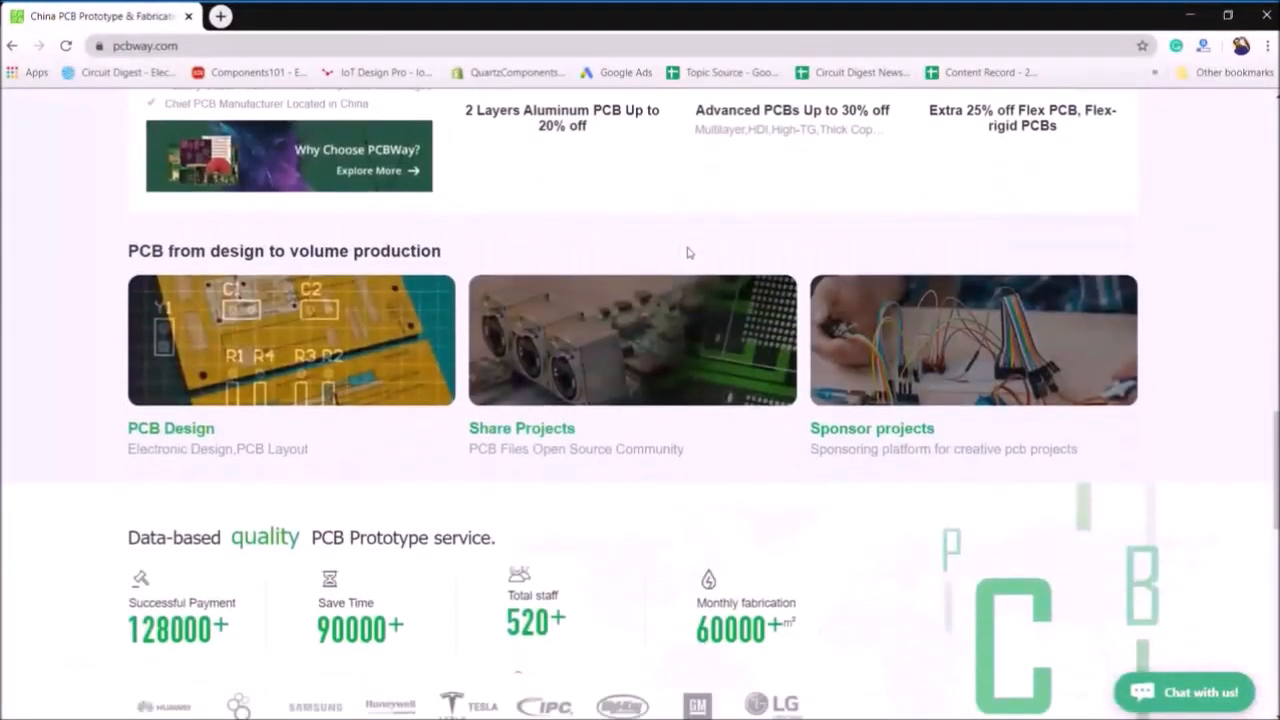
scroll("up", 3)
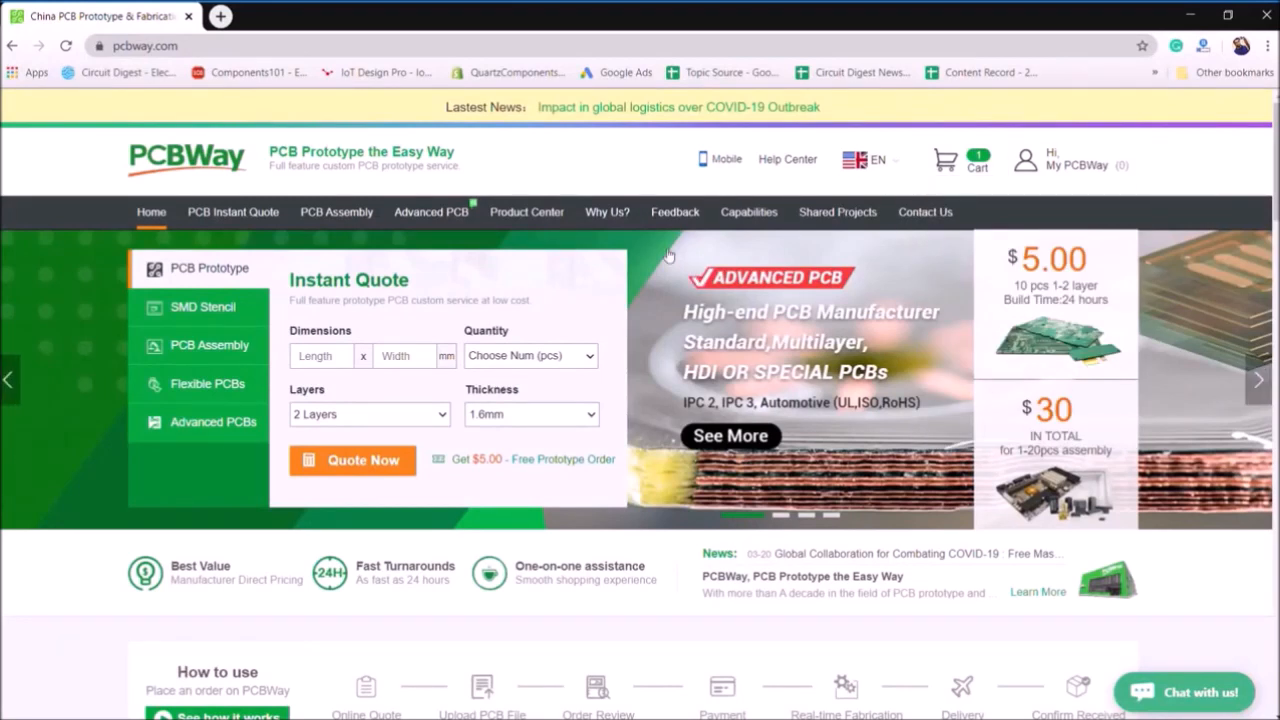
mouse_move(601, 458)
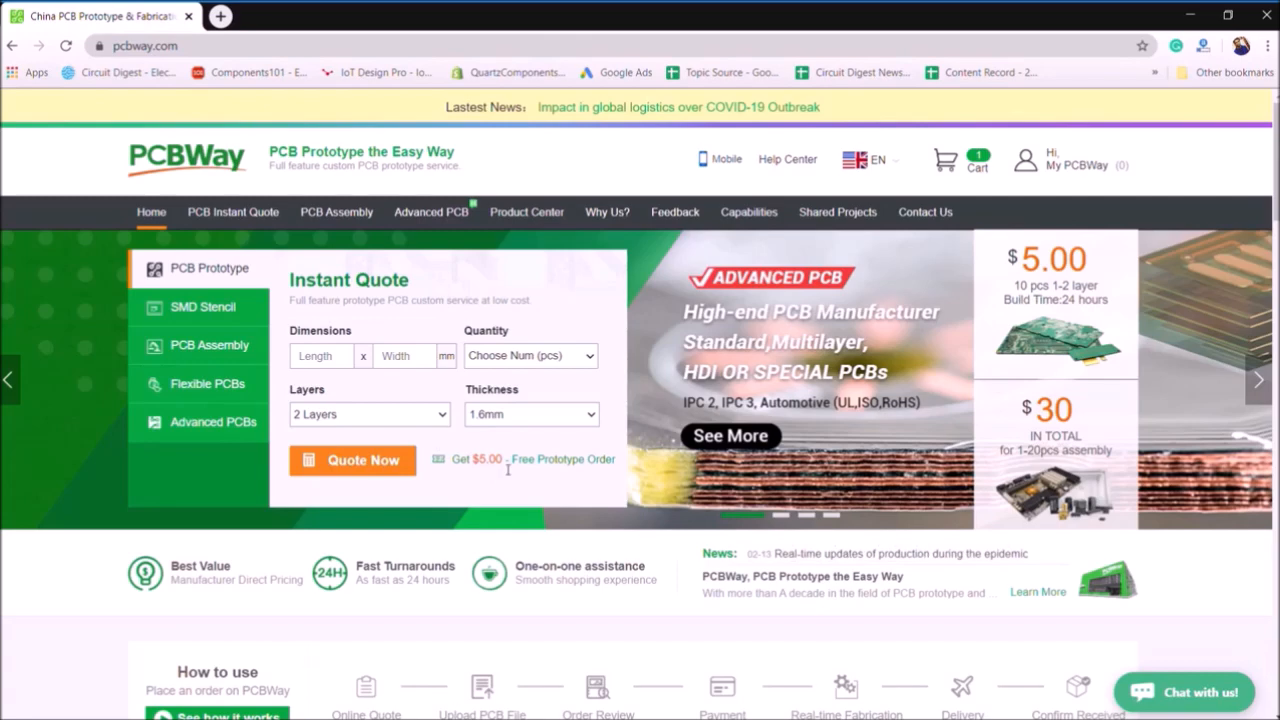
mouse_move(375, 441)
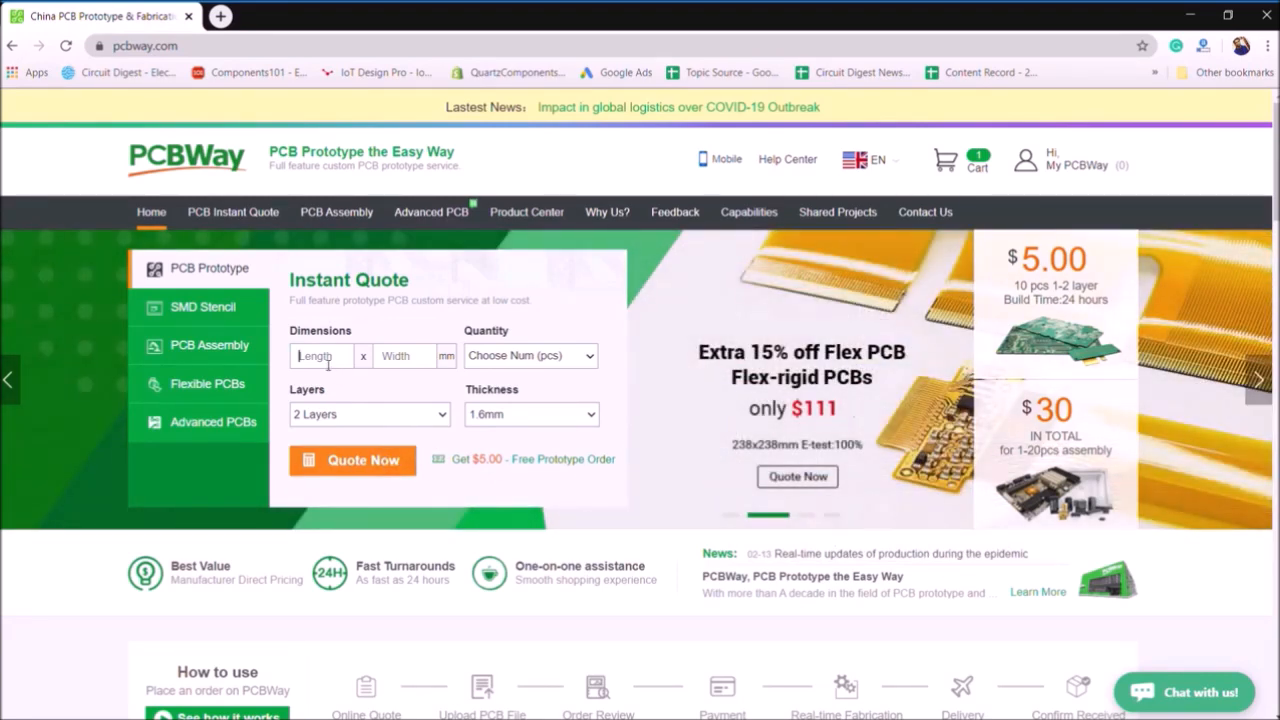
type("50")
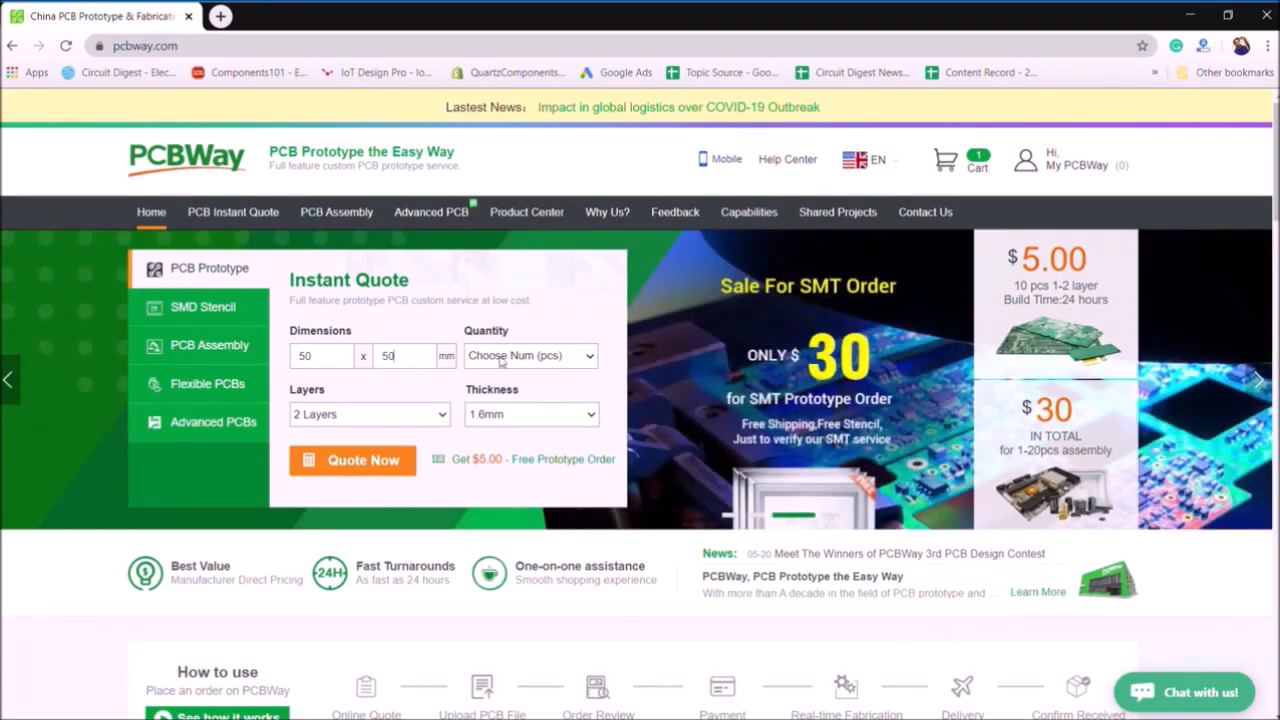
left_click(530, 355)
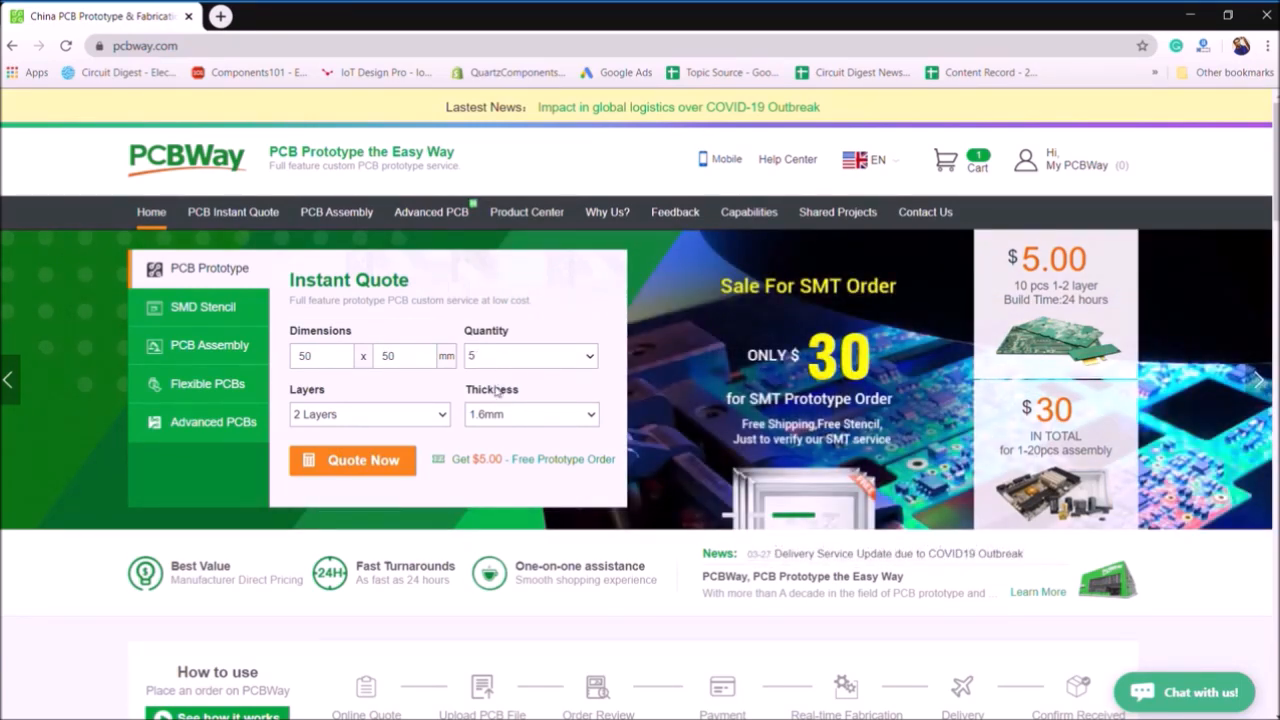
left_click(352, 460)
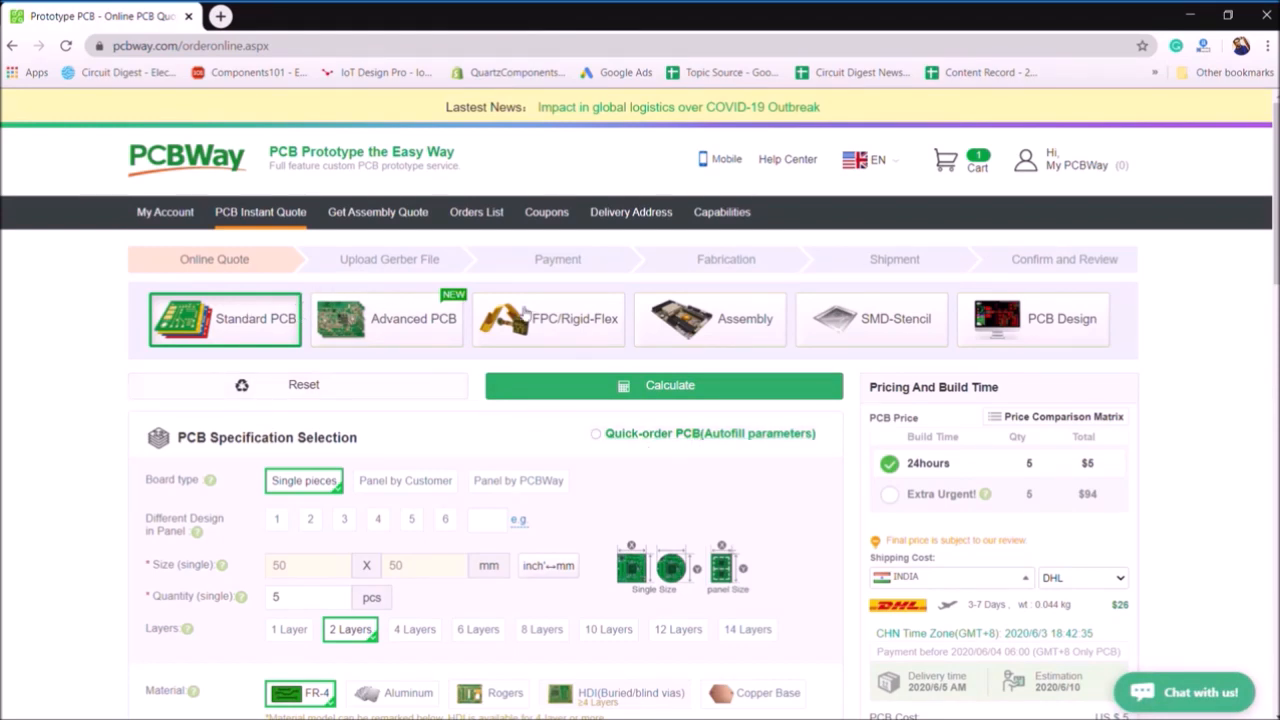
mouse_move(858, 340)
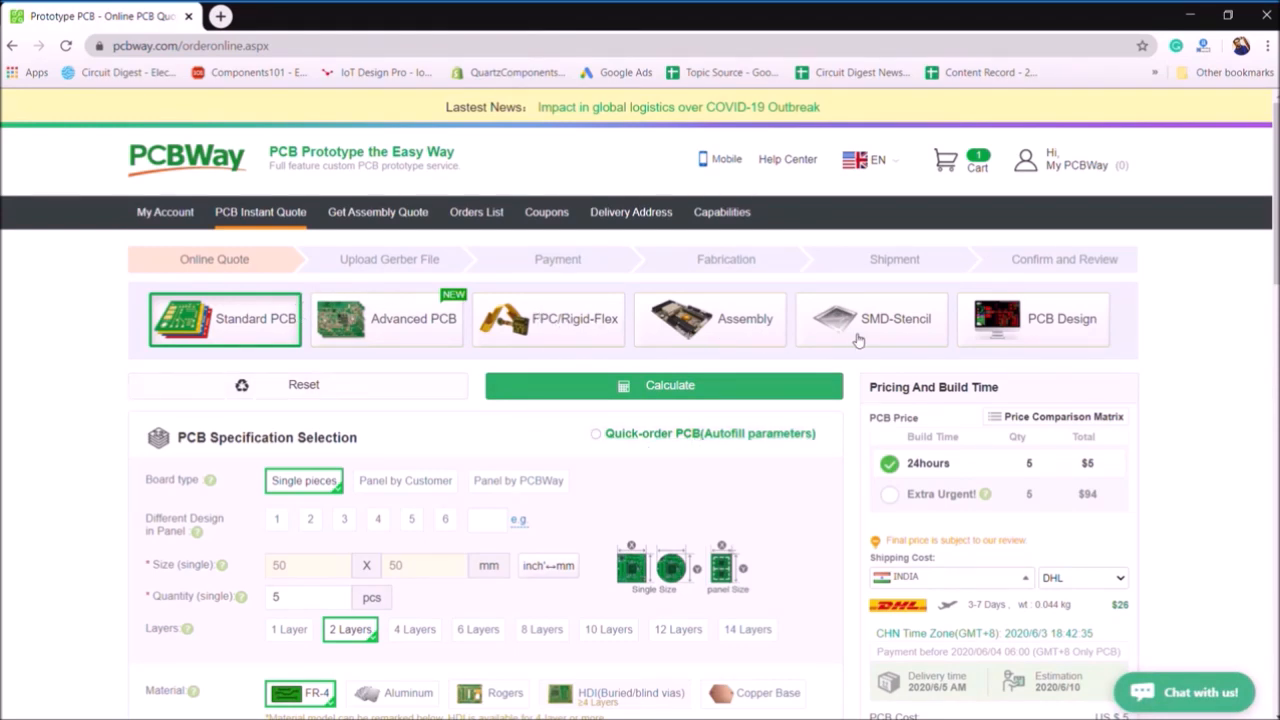
Scroll through the PCB specification form to the Solder Mask options.
scroll("down", 3)
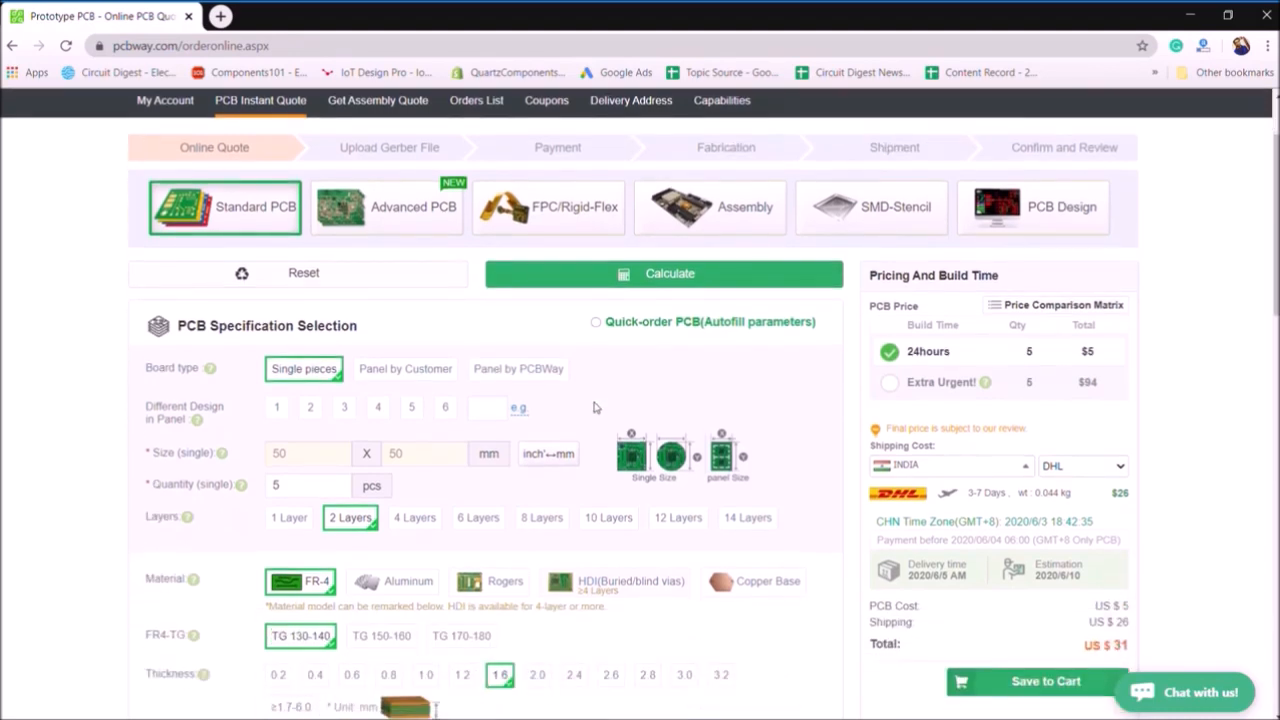
scroll("down", 3)
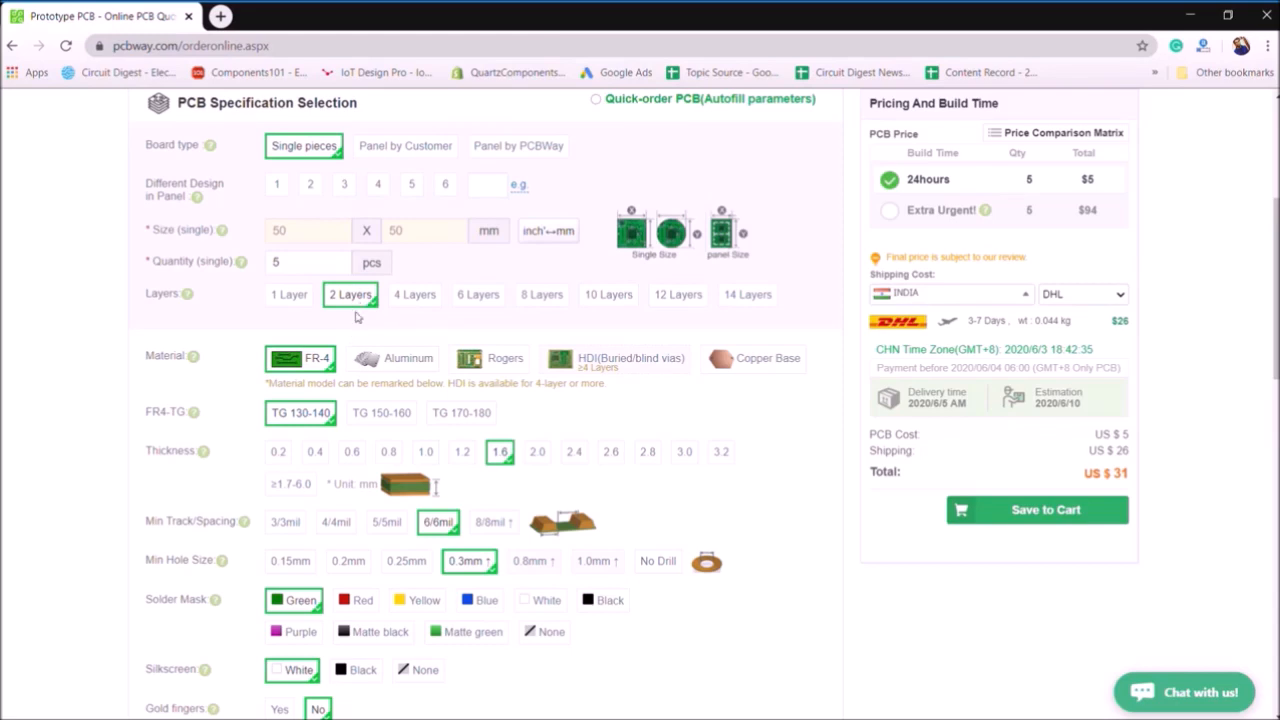
mouse_move(320, 364)
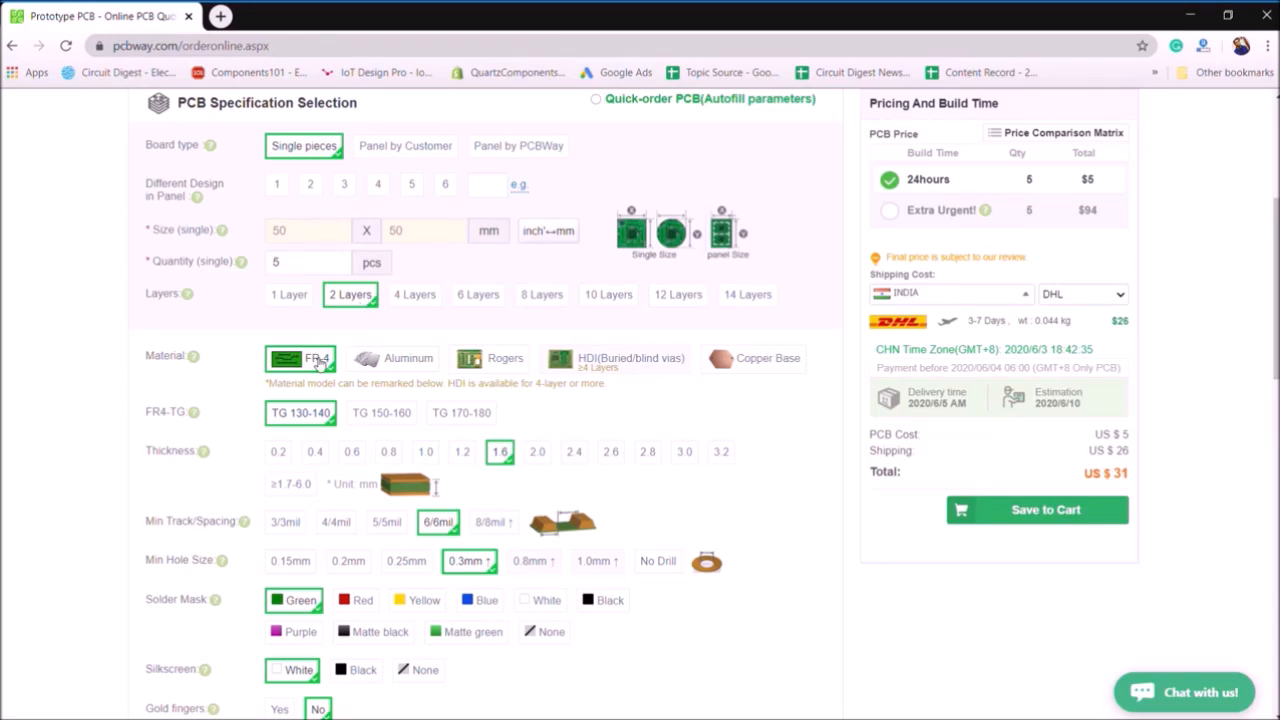
scroll("down", 3)
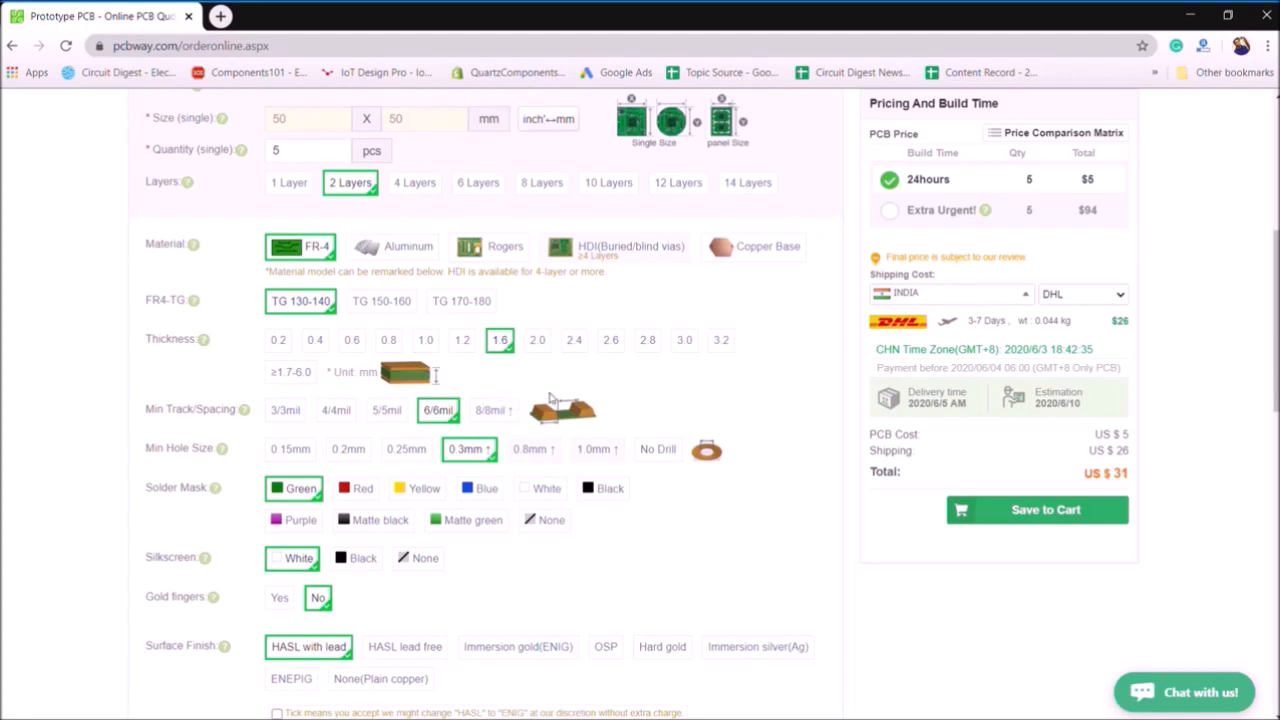
scroll("down", 3)
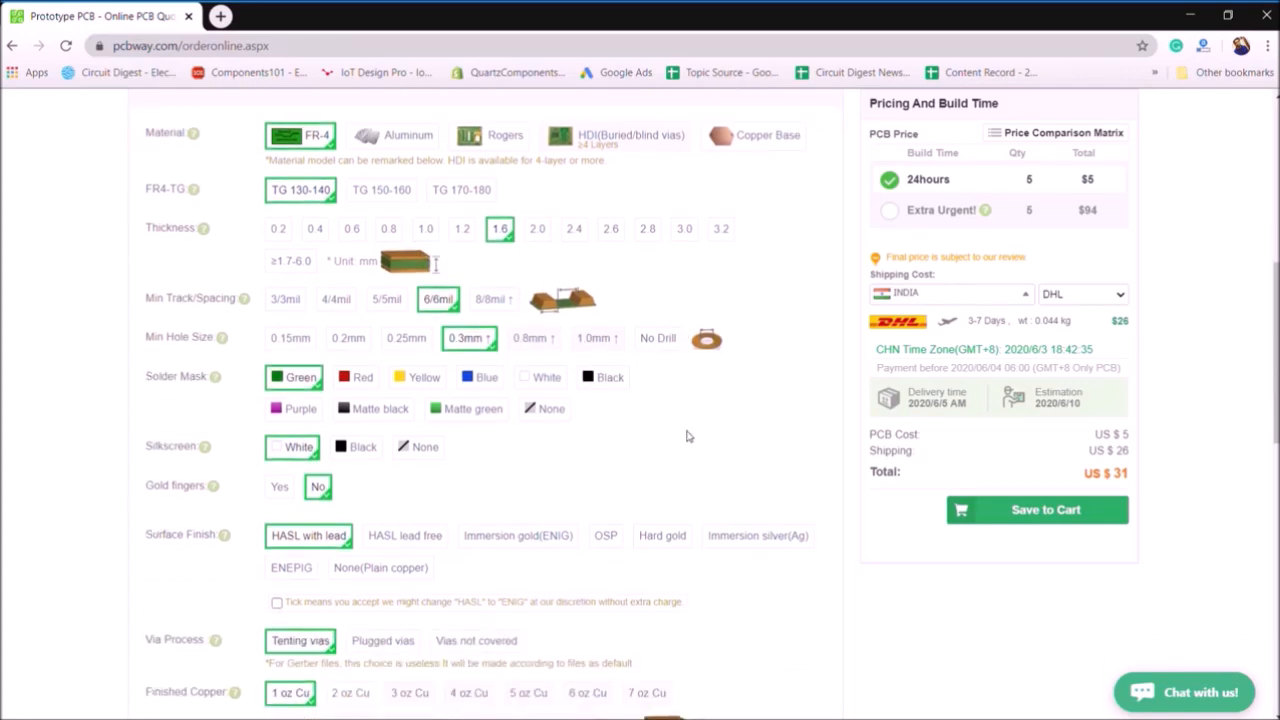
mouse_move(250, 443)
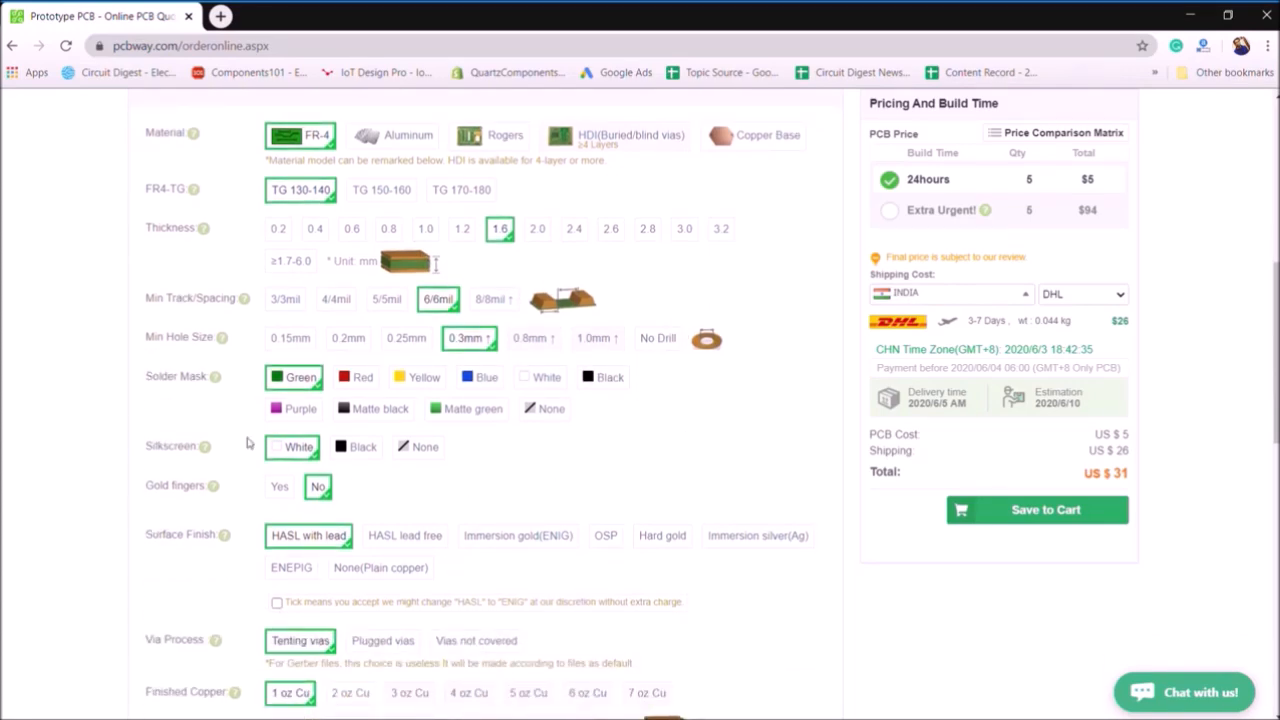
mouse_move(214, 390)
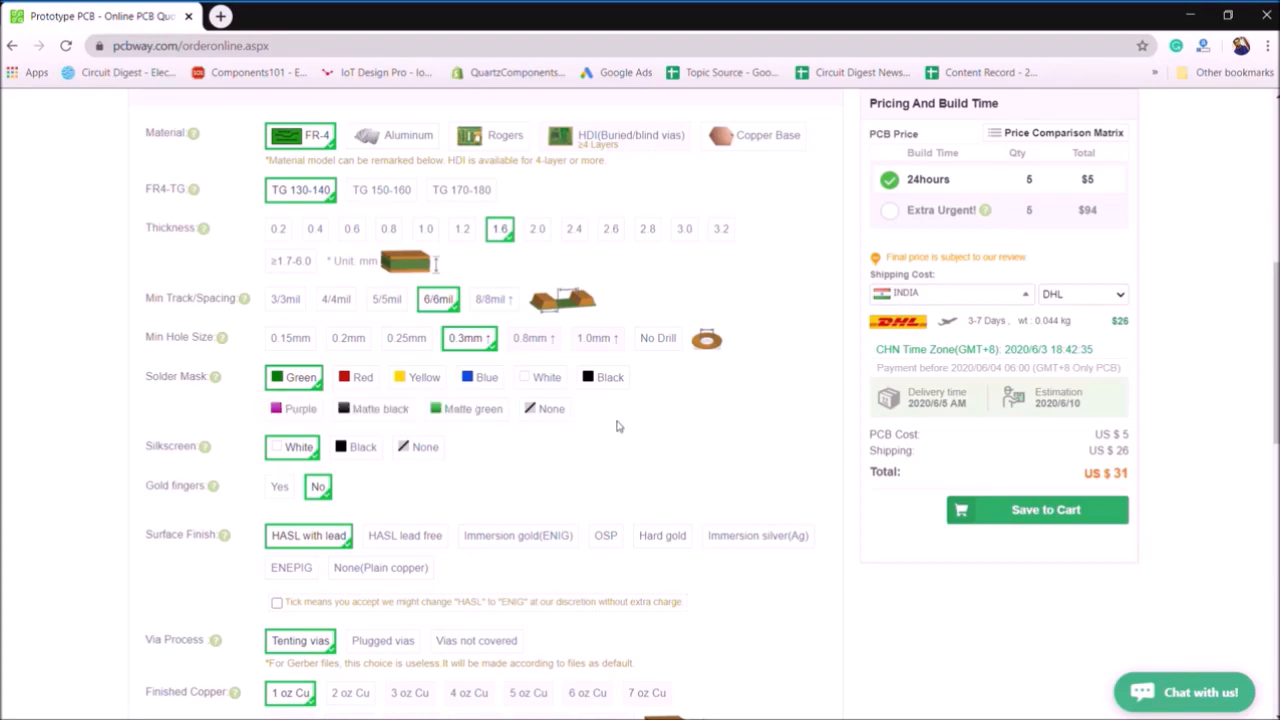
scroll("down", 3)
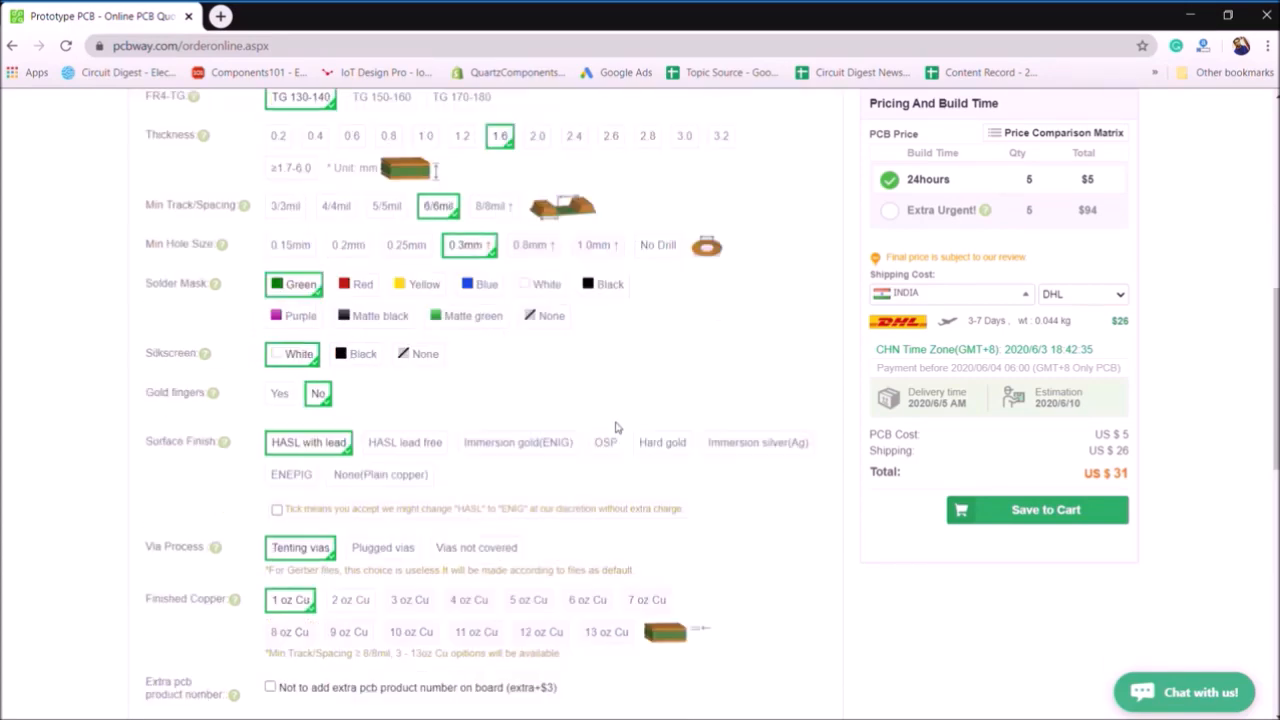
scroll("up", 3)
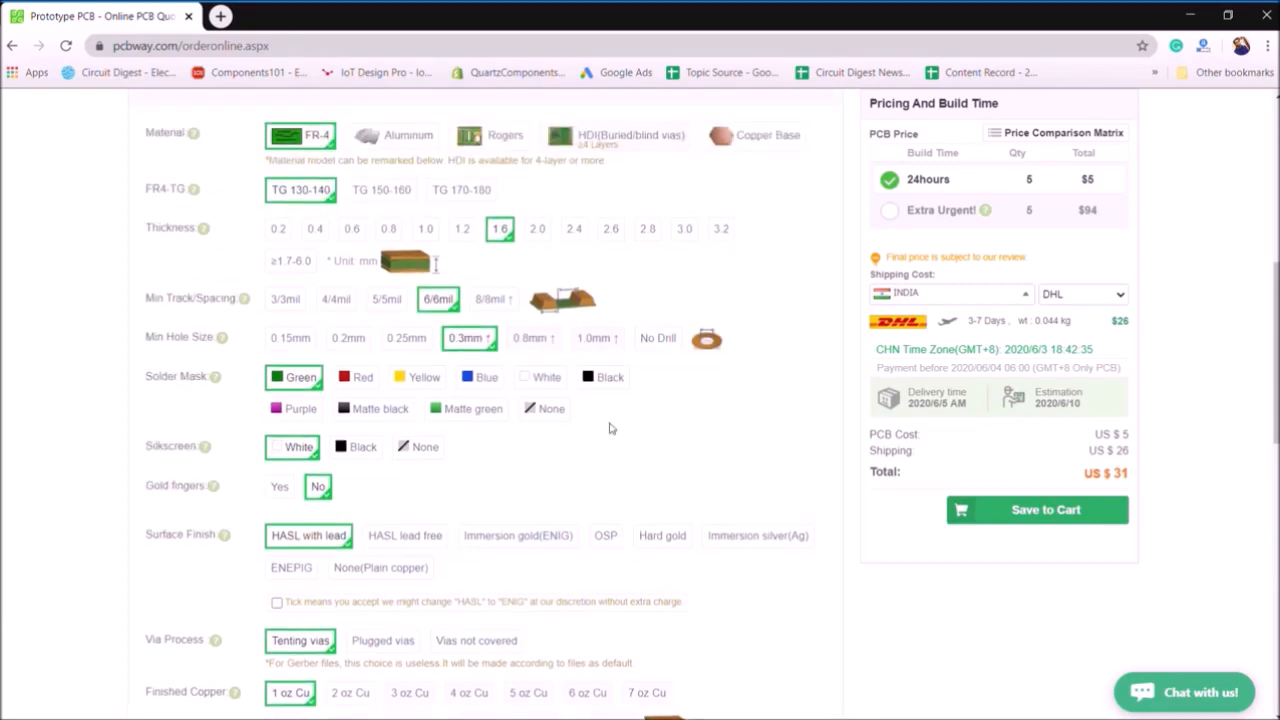
mouse_move(416, 377)
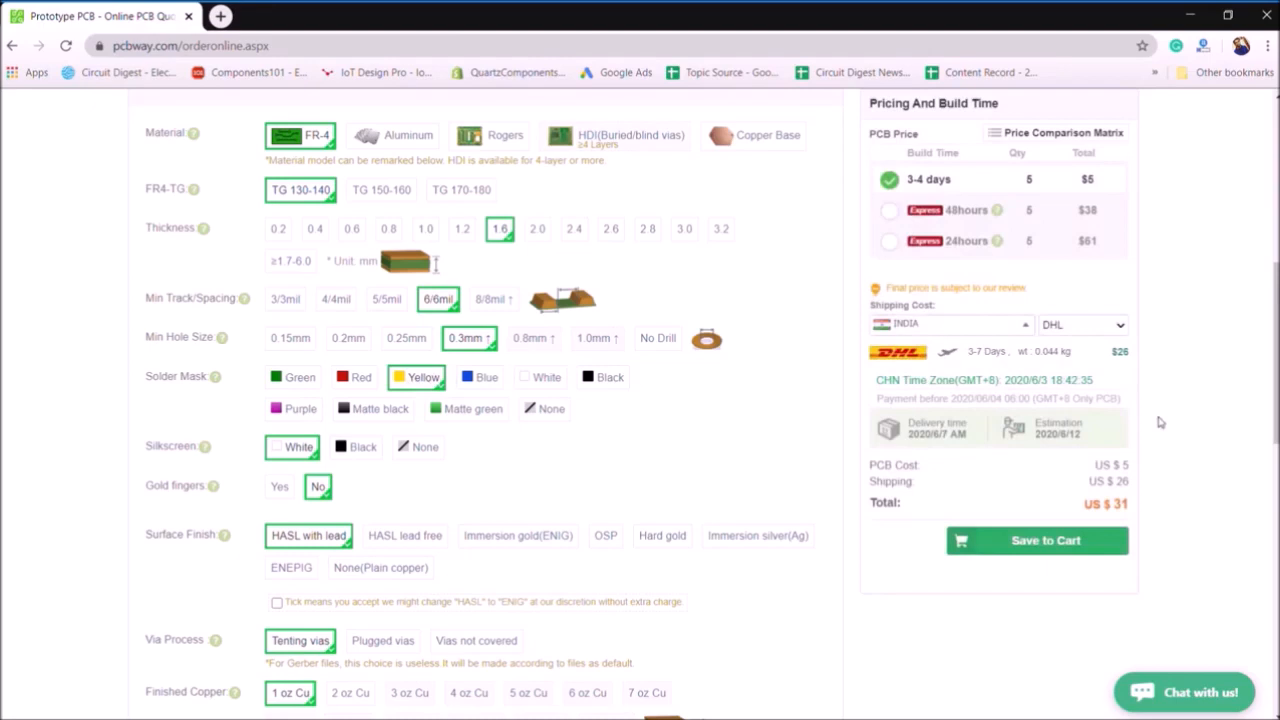
mouse_move(763, 414)
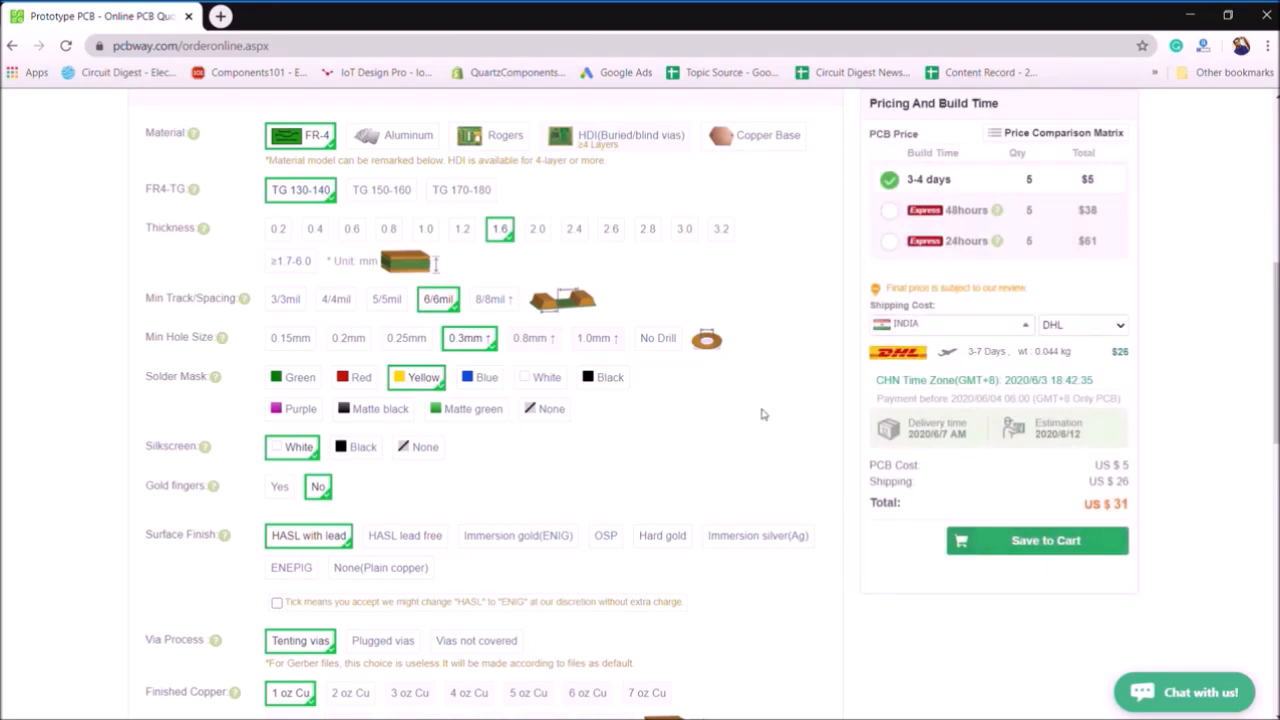
Try a red solder mask, then set it back to yellow.
left_click(360, 377)
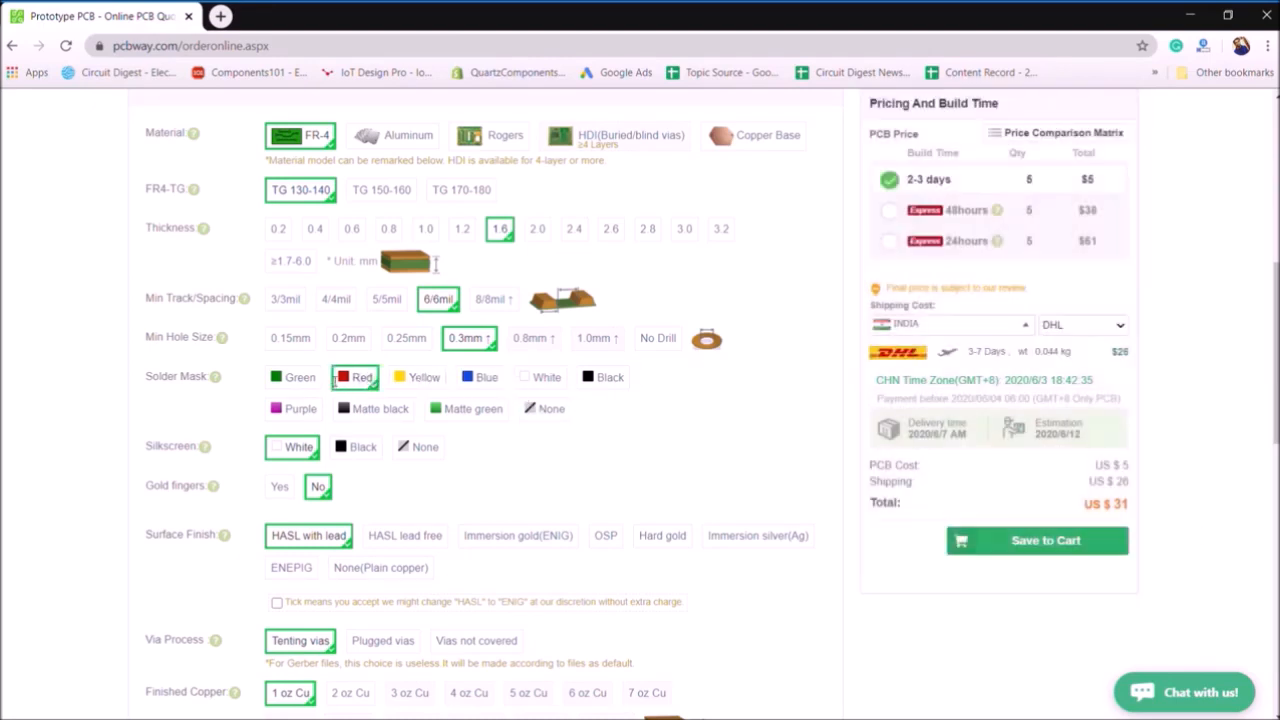
left_click(415, 377)
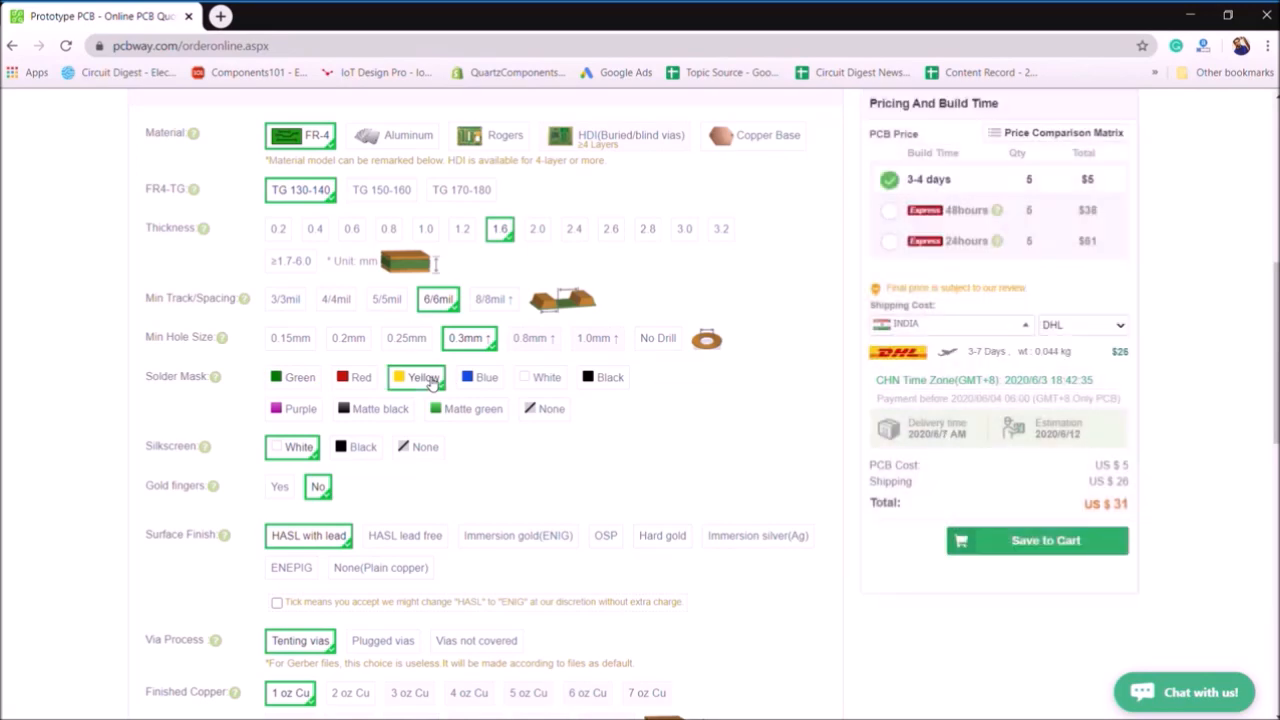
scroll("up", 3)
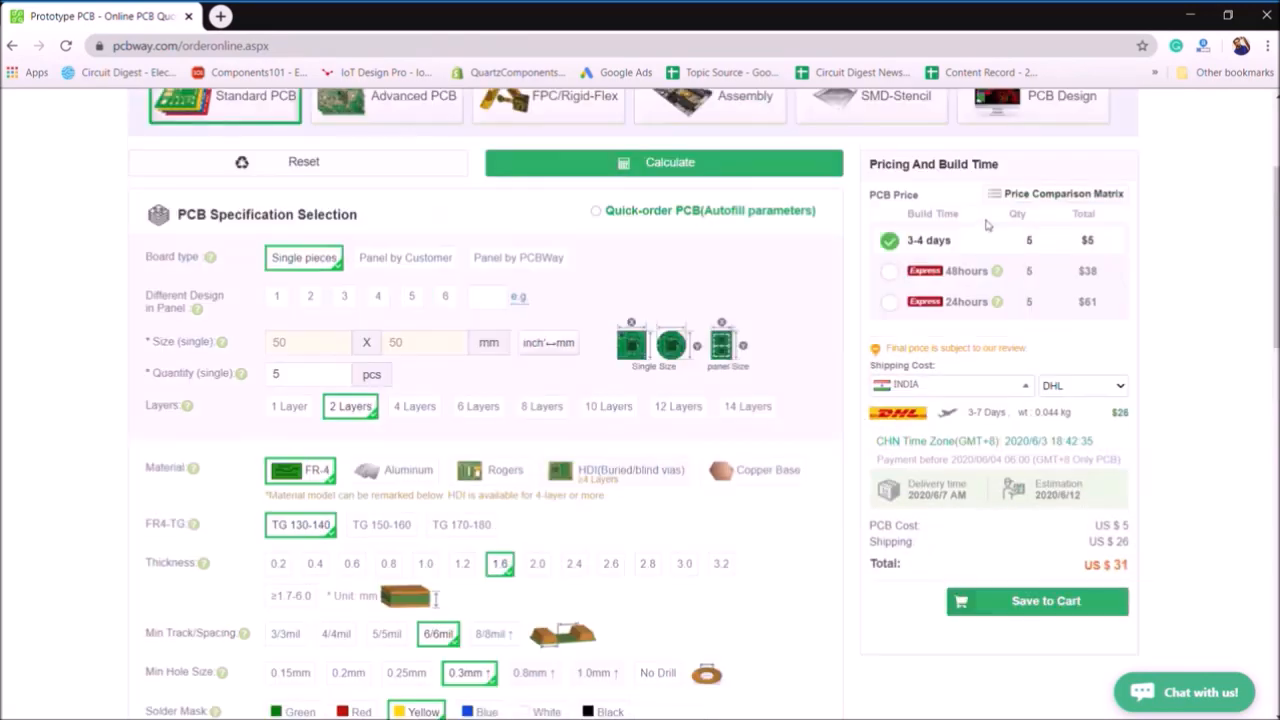
mouse_move(928, 253)
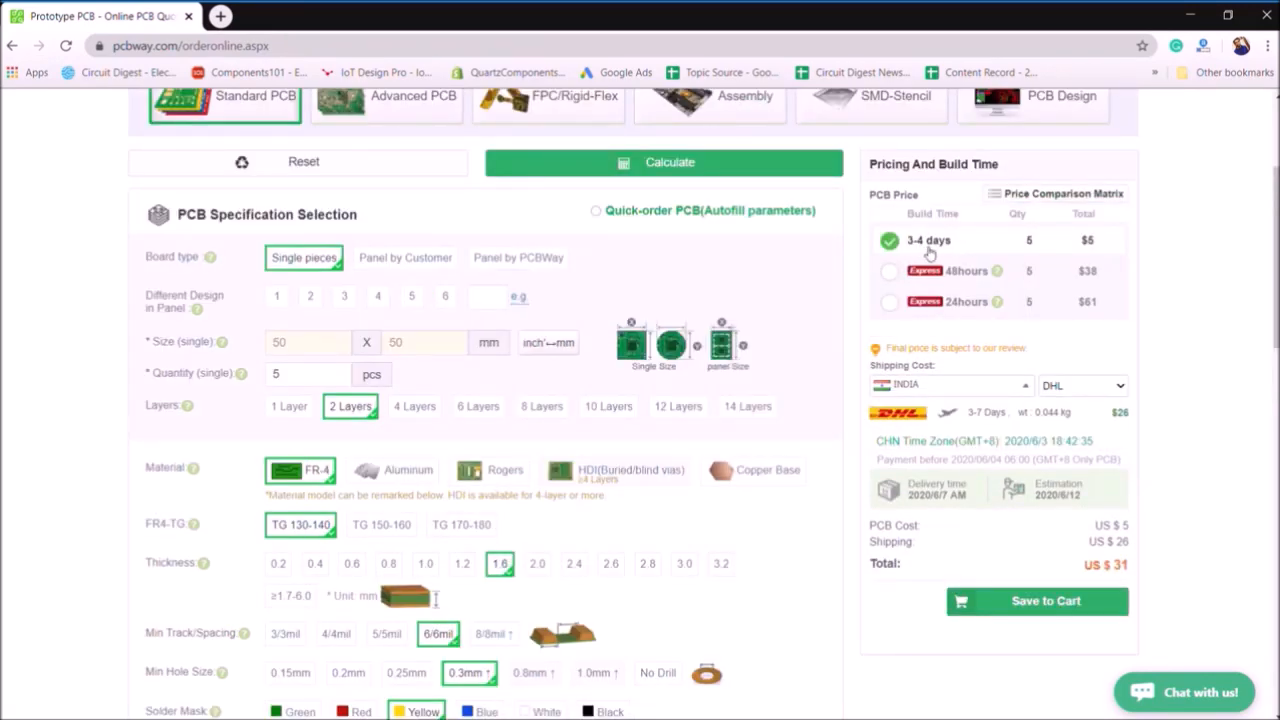
Change shipping from DHL to FedEx-IP, bringing the total to US $27.
scroll("down", 3)
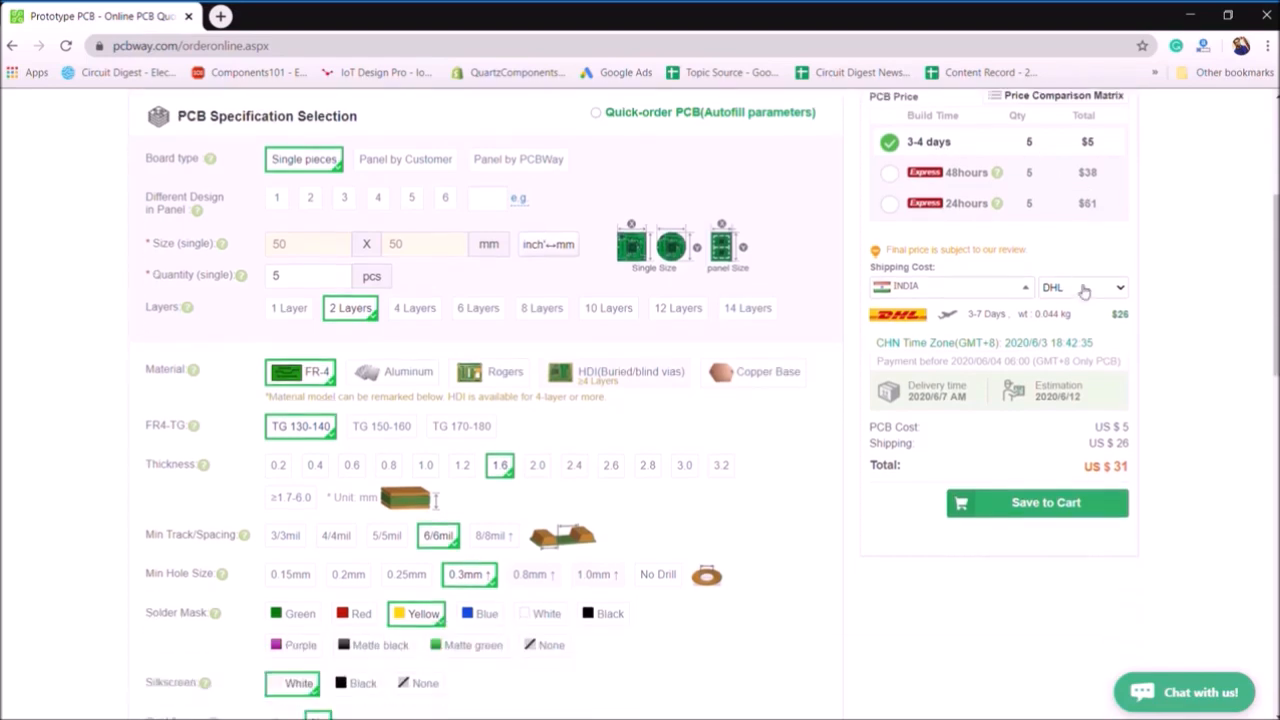
scroll("down", 3)
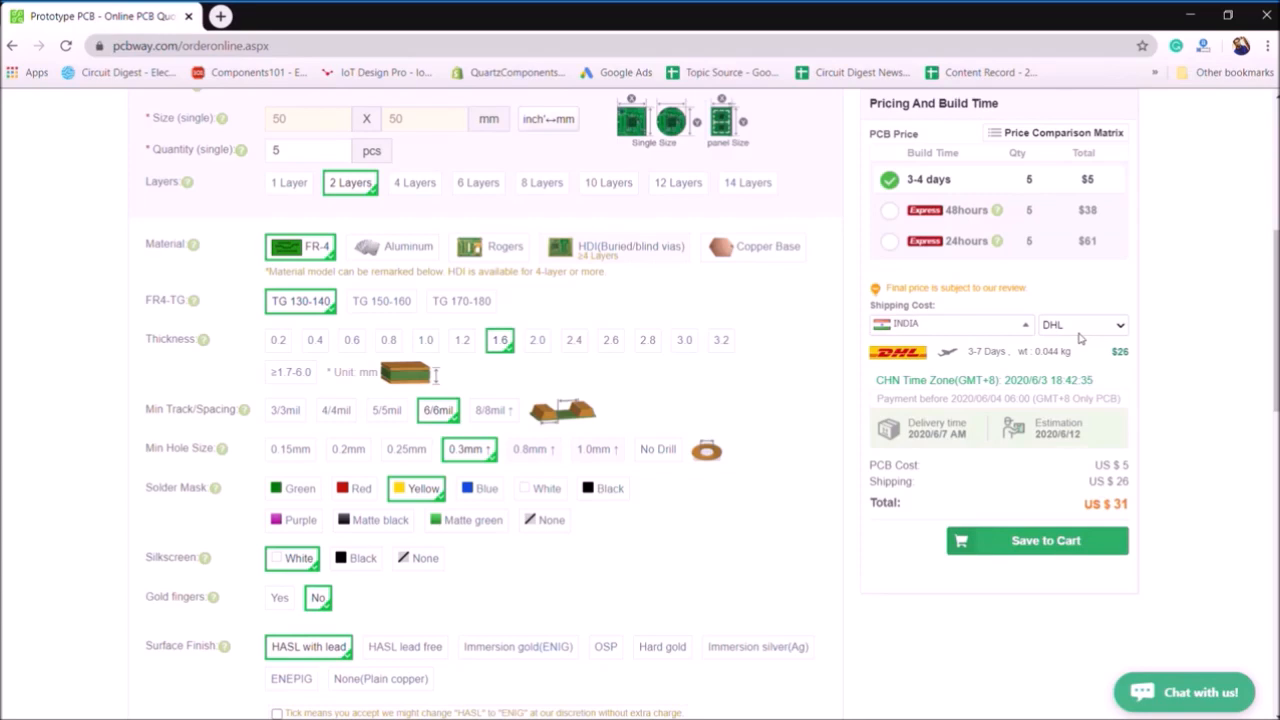
mouse_move(1060, 375)
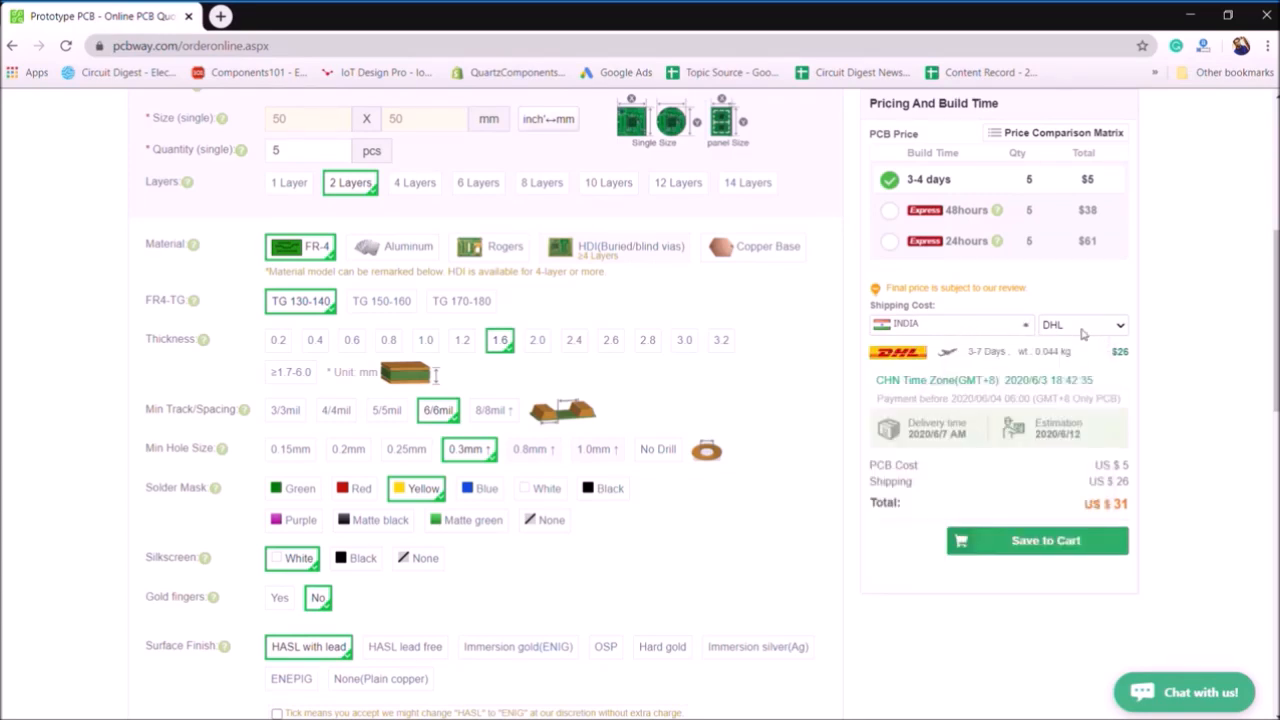
left_click(1082, 324)
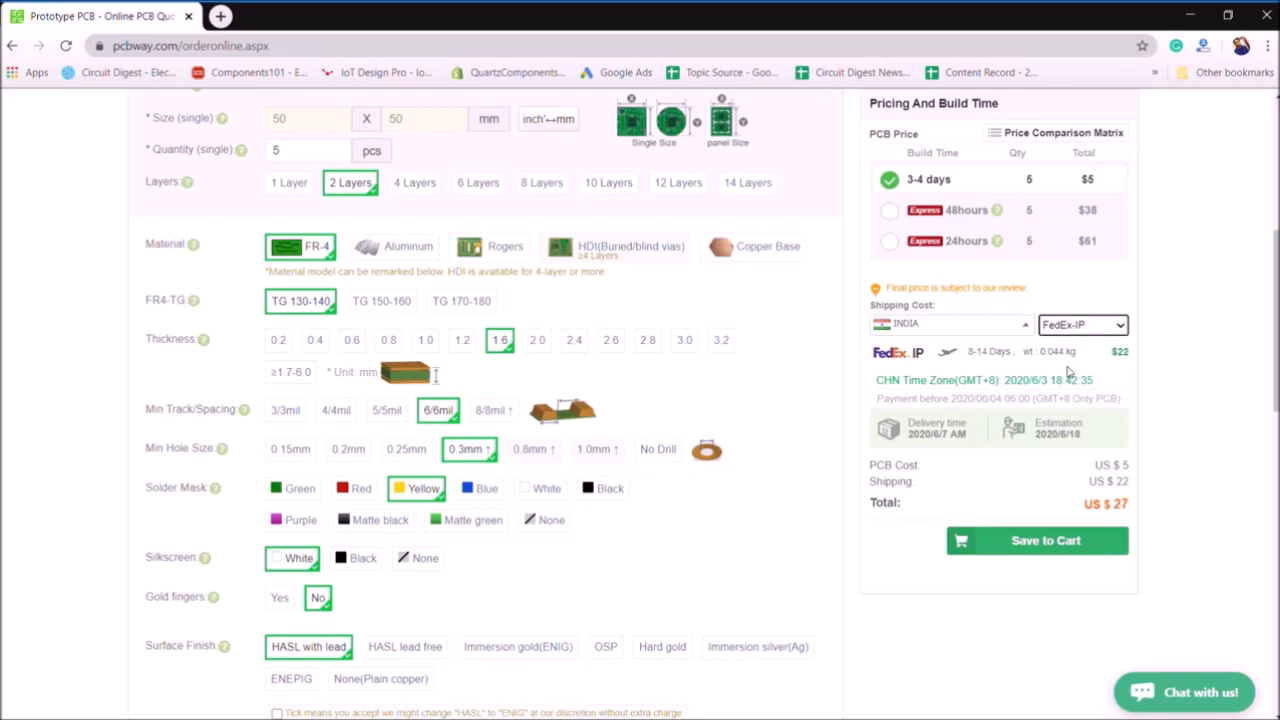
mouse_move(1060, 473)
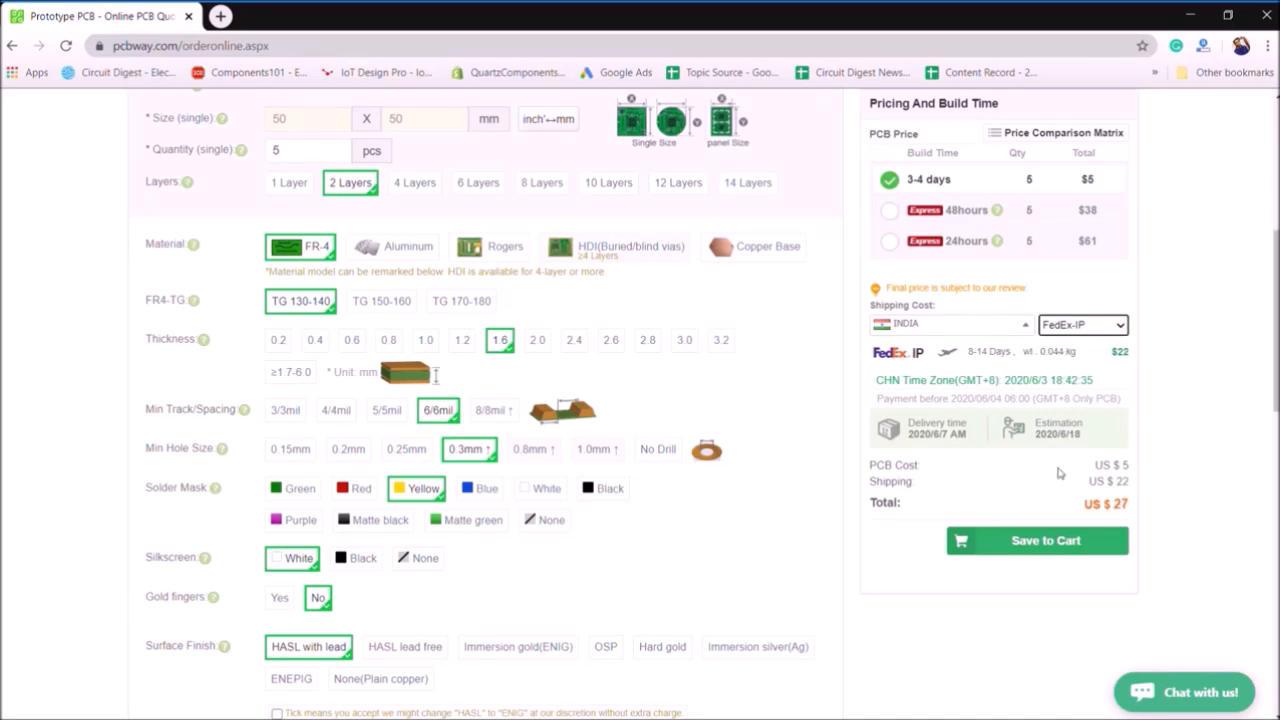
mouse_move(1153, 481)
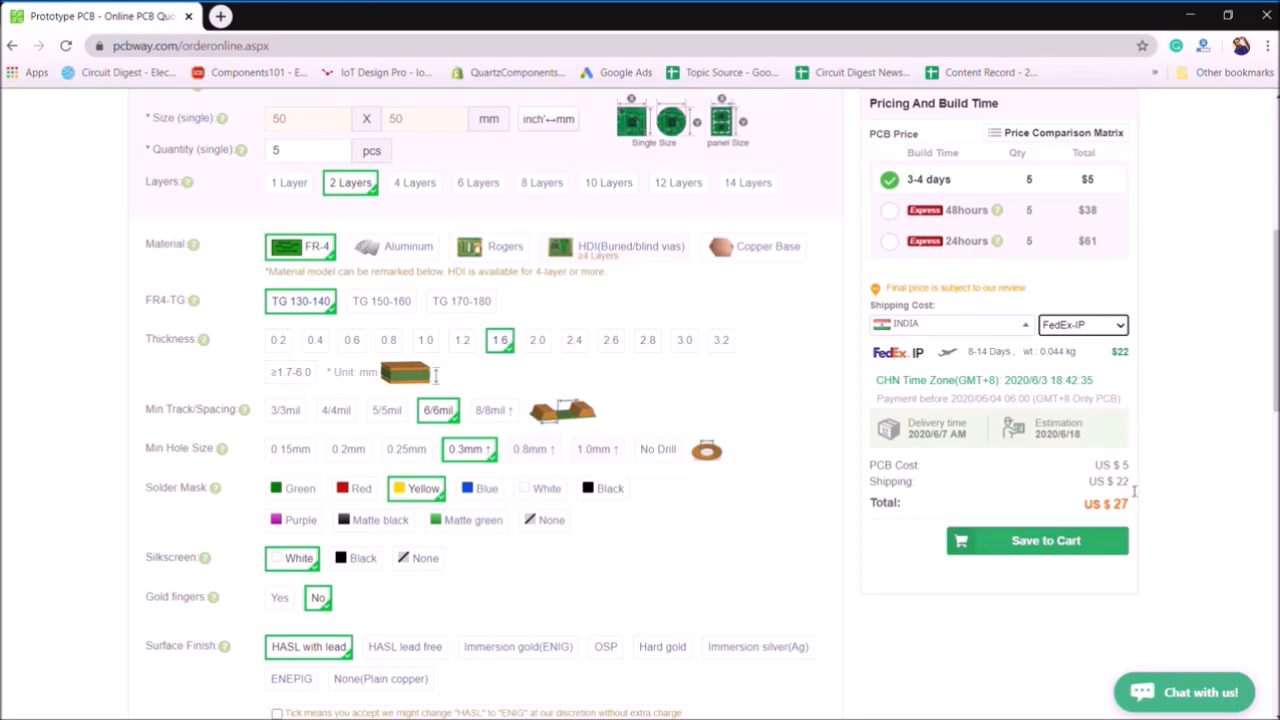
Save the order to the cart, collapse the support chat, and upload the Gerber zip.
left_click(1036, 541)
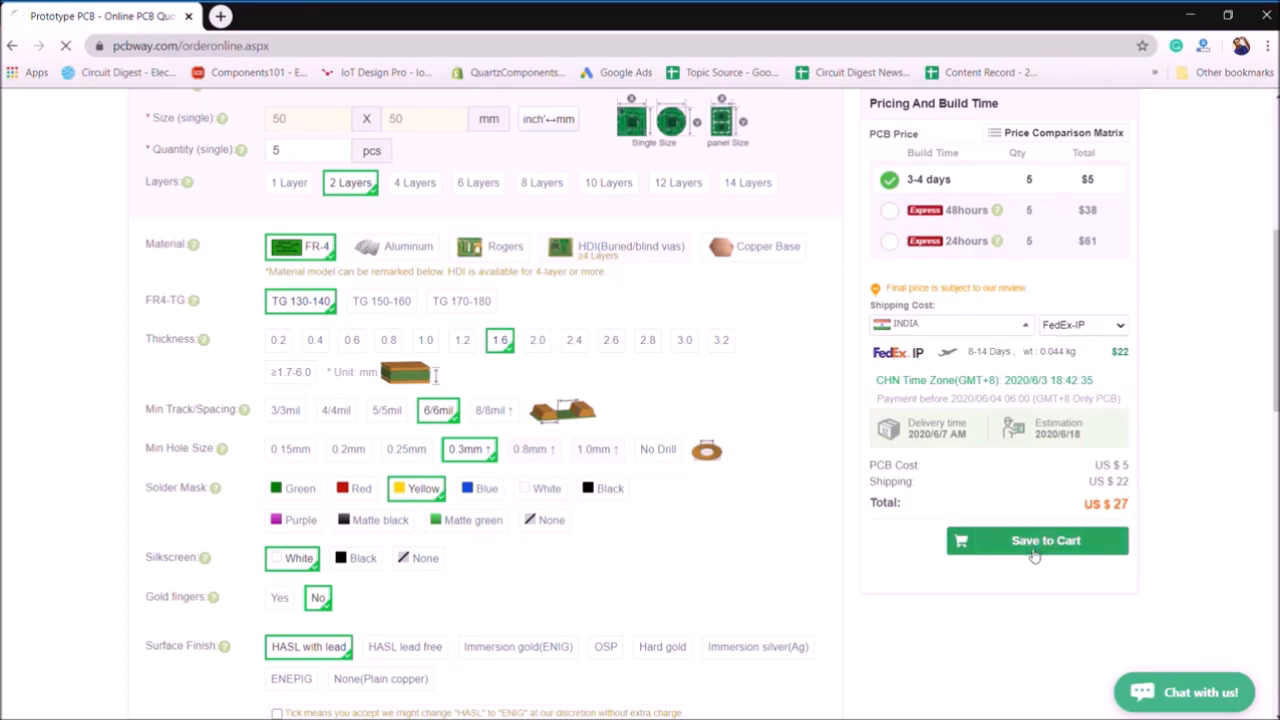
left_click(1036, 540)
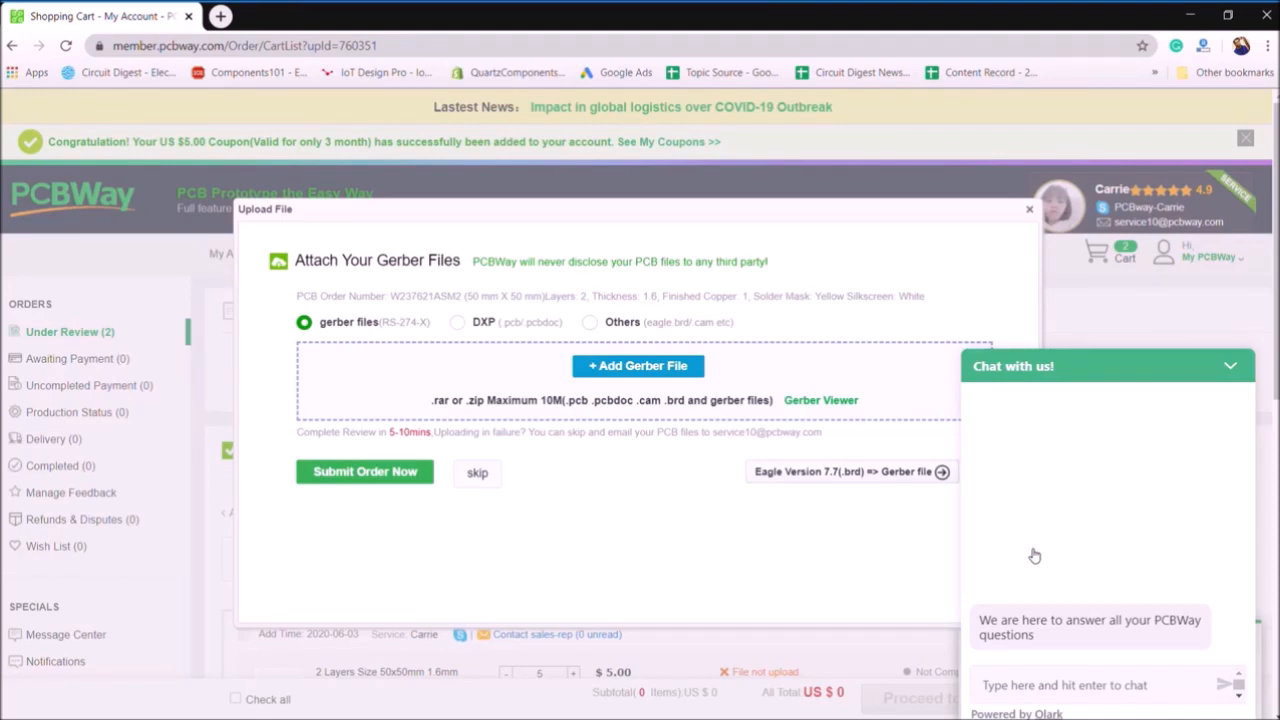
mouse_move(1126, 517)
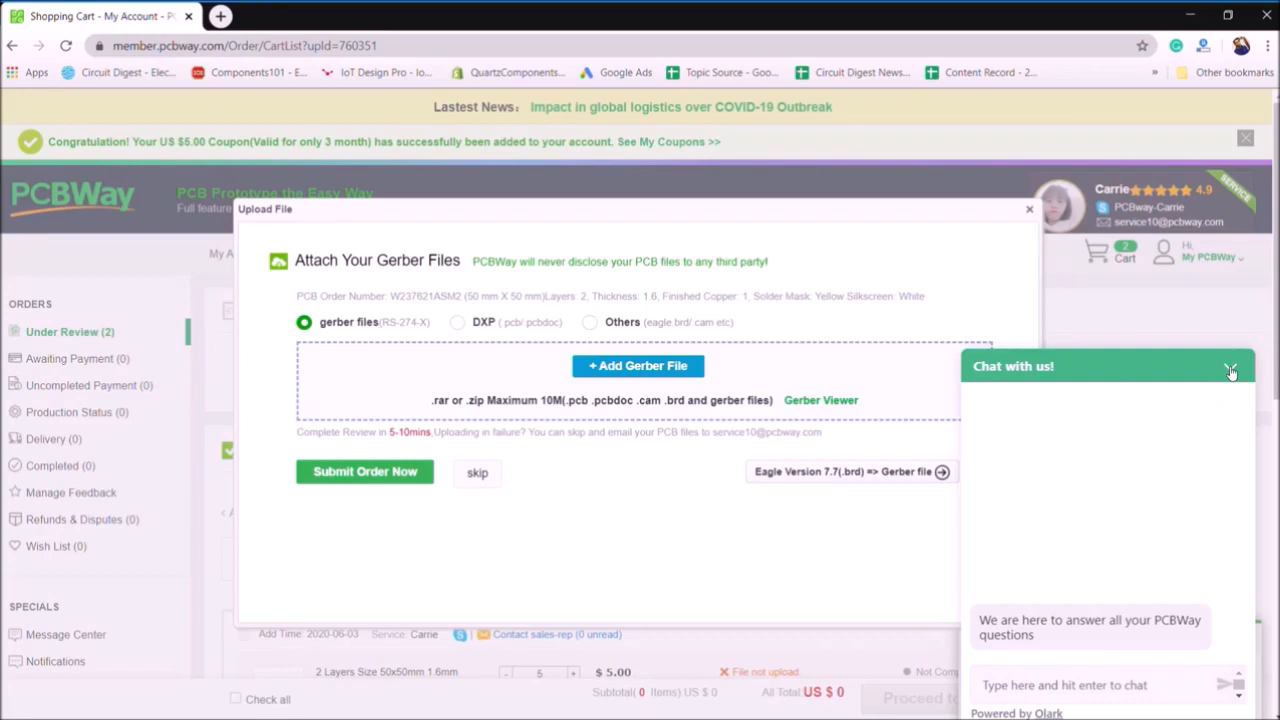
left_click(1231, 368)
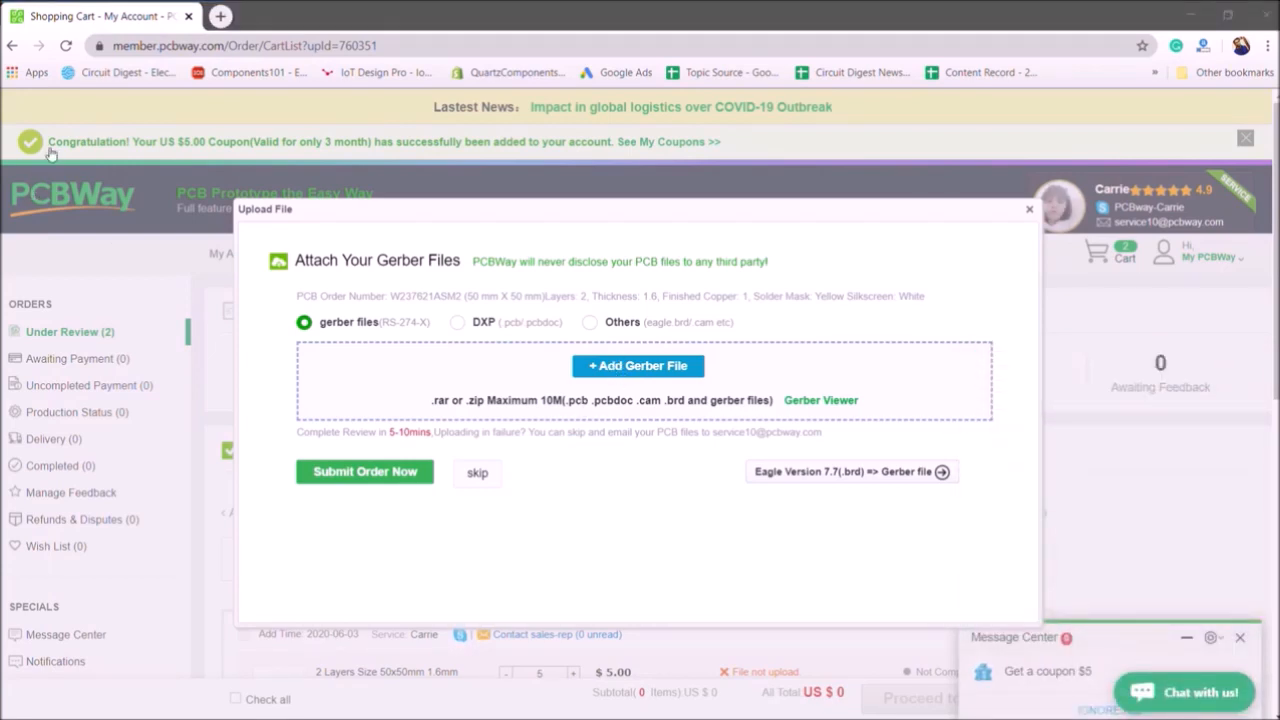
left_click(637, 365)
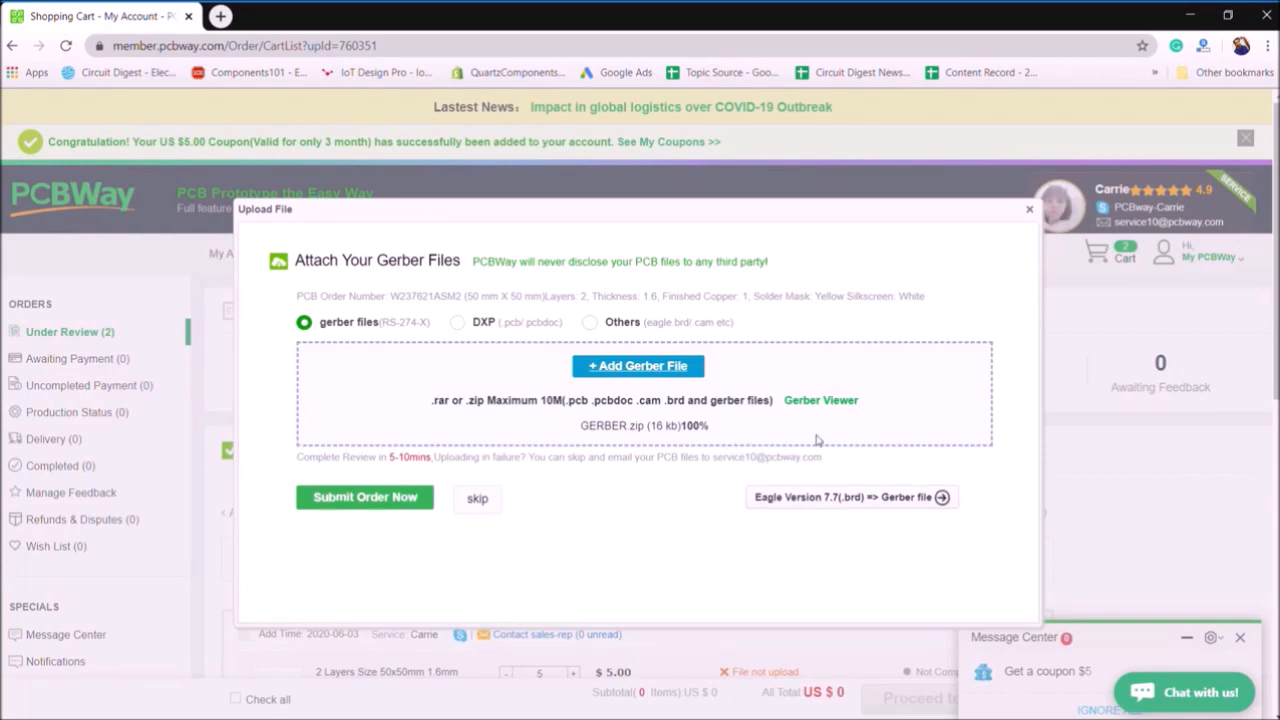